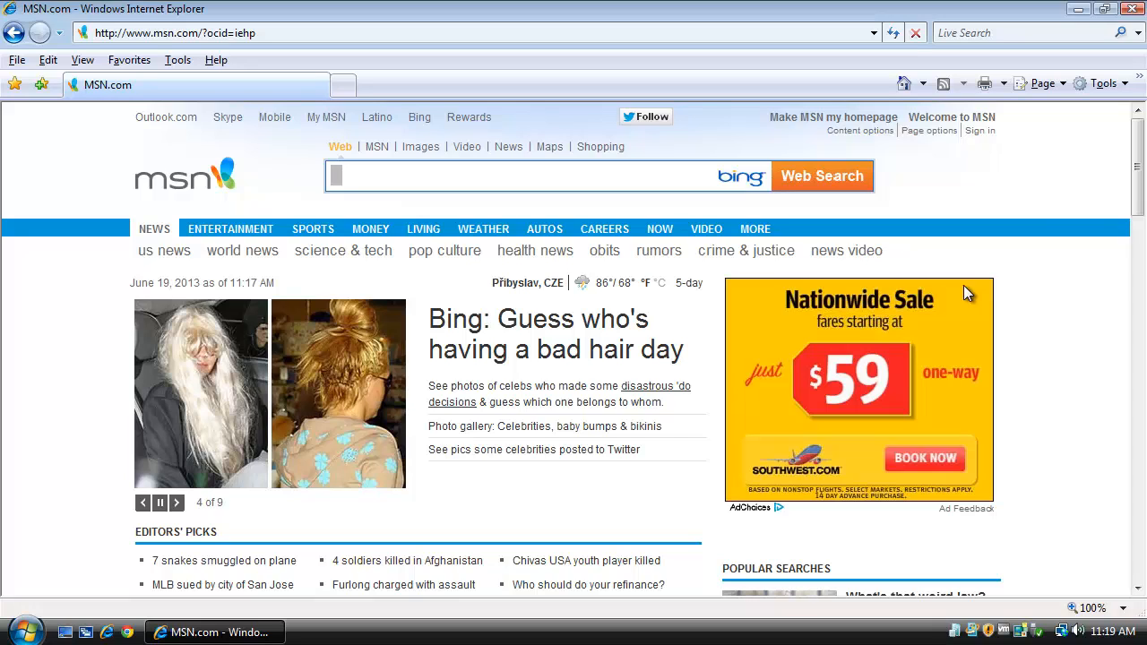
pyautogui.moveTo(899, 235)
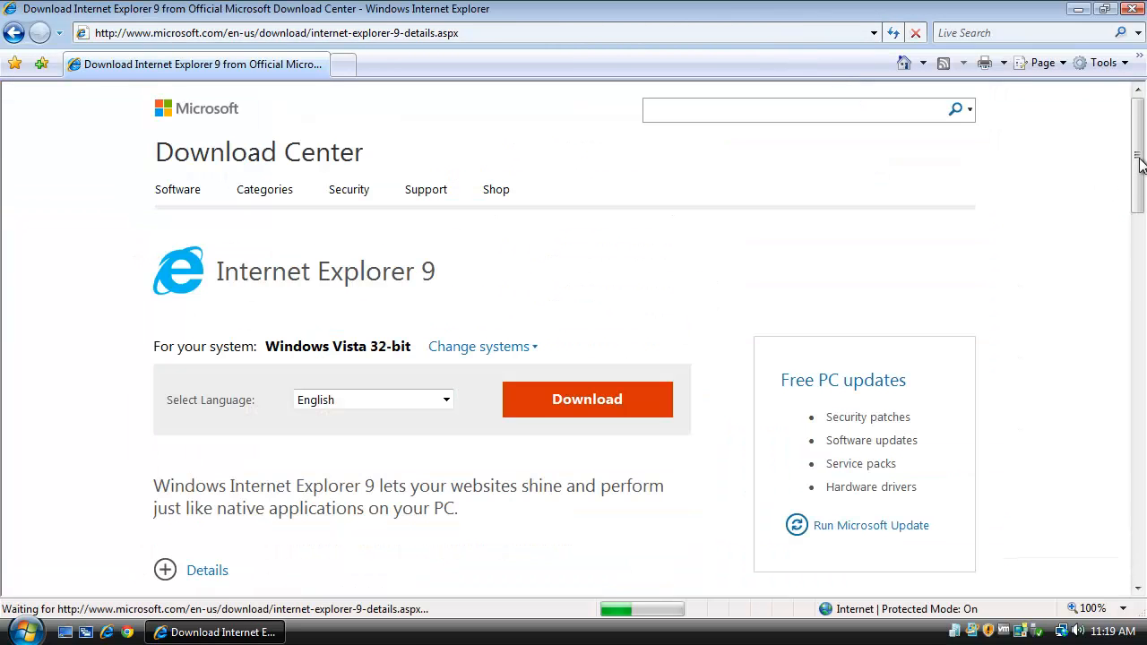
# Start downloading the English IE9 installer for Windows Vista 32-bit via the orange Download button
pyautogui.scroll(-3)
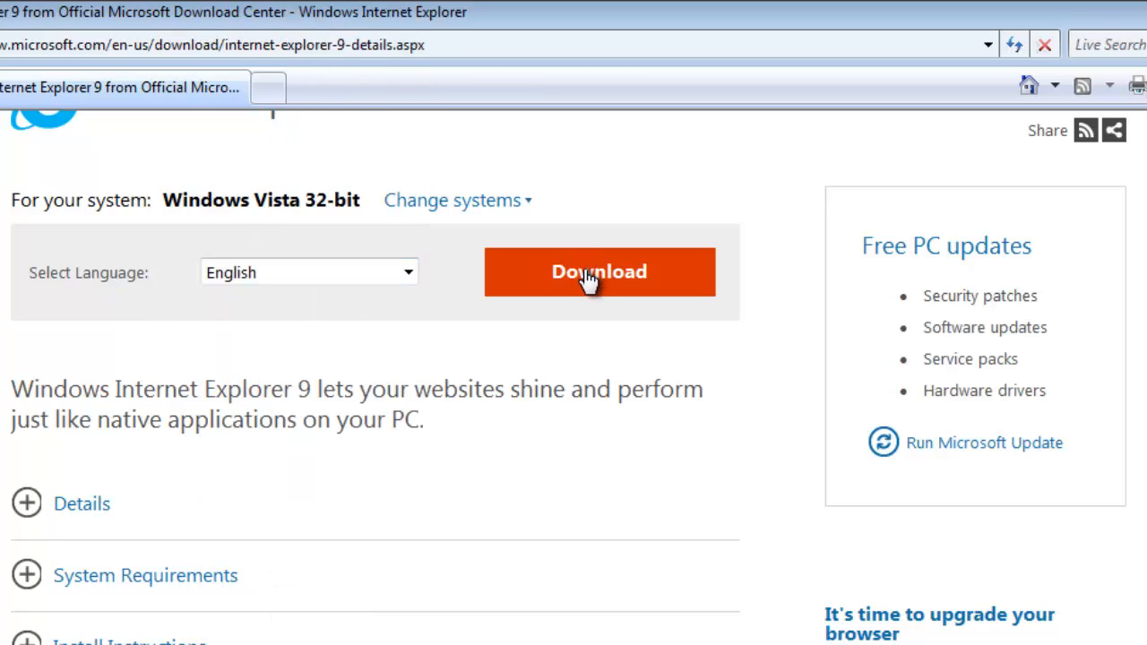
pyautogui.click(598, 272)
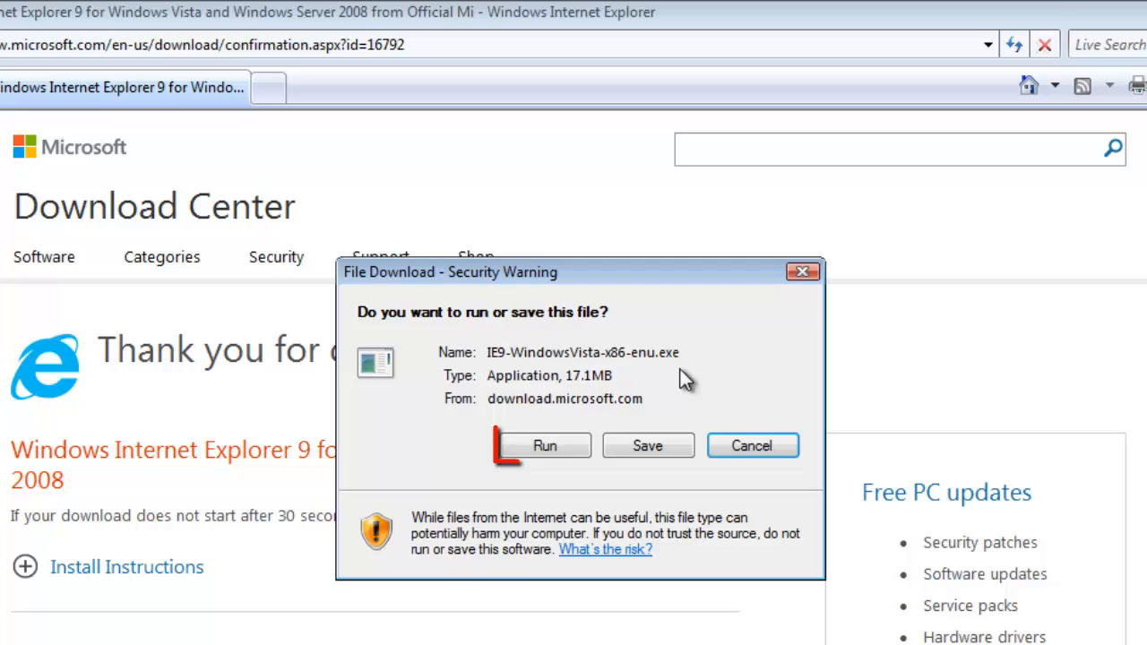
# Choose Run in the File Download security warning so the 17.1 MB installer launches
pyautogui.click(545, 444)
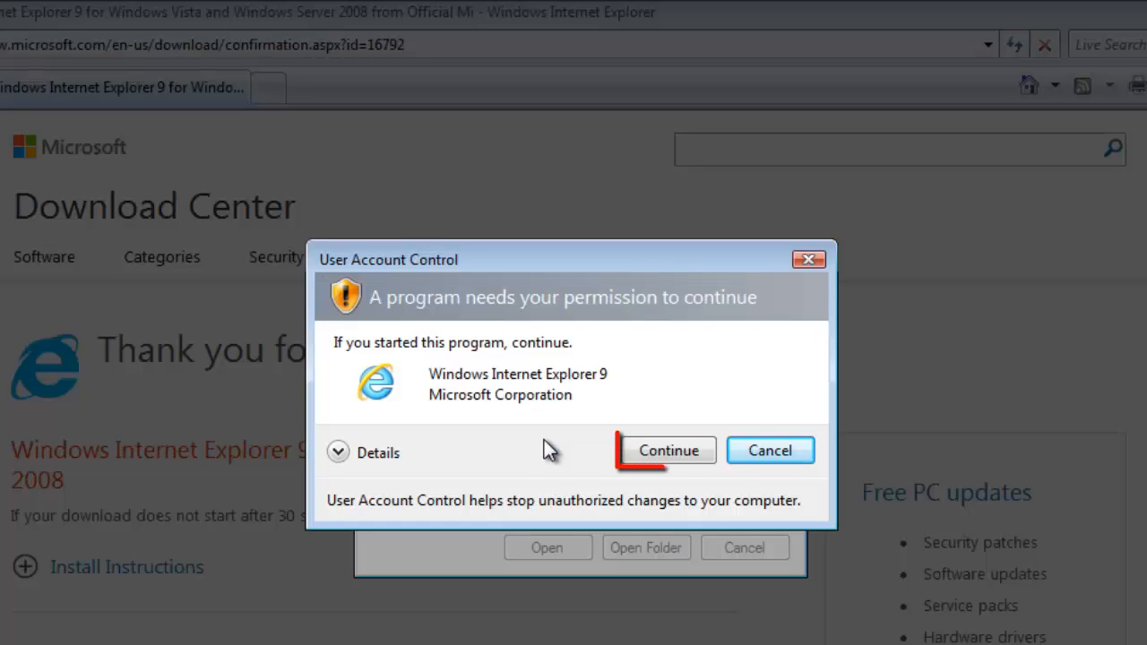
# Allow setup through User Account Control, install IE9, and restart the computer to finish
pyautogui.click(667, 450)
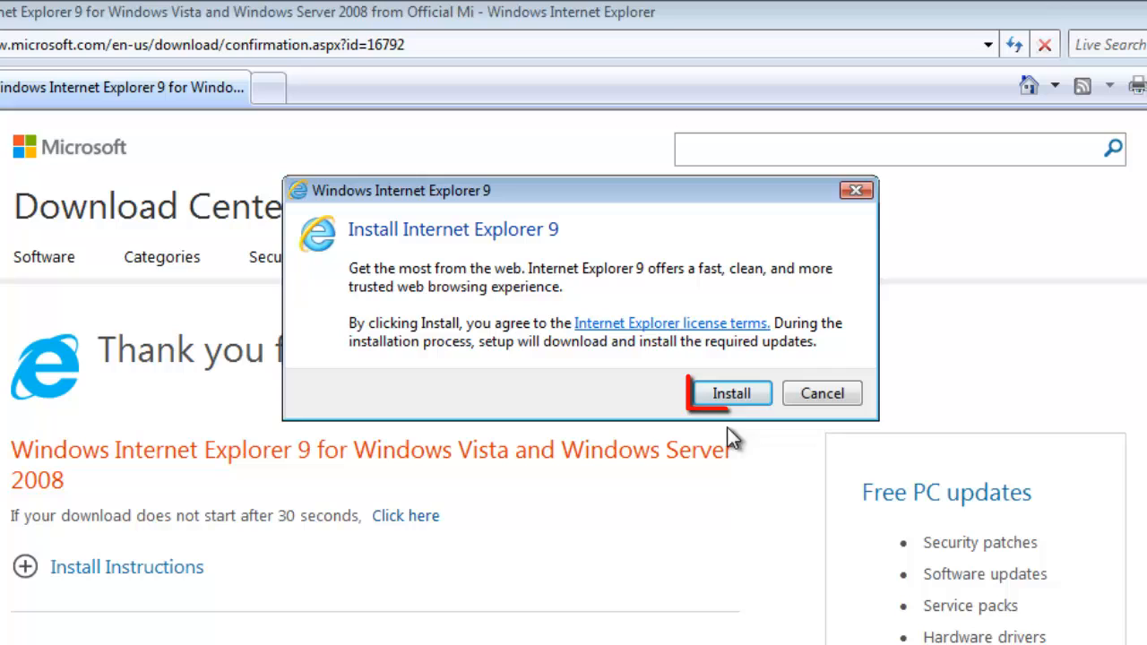
pyautogui.click(732, 395)
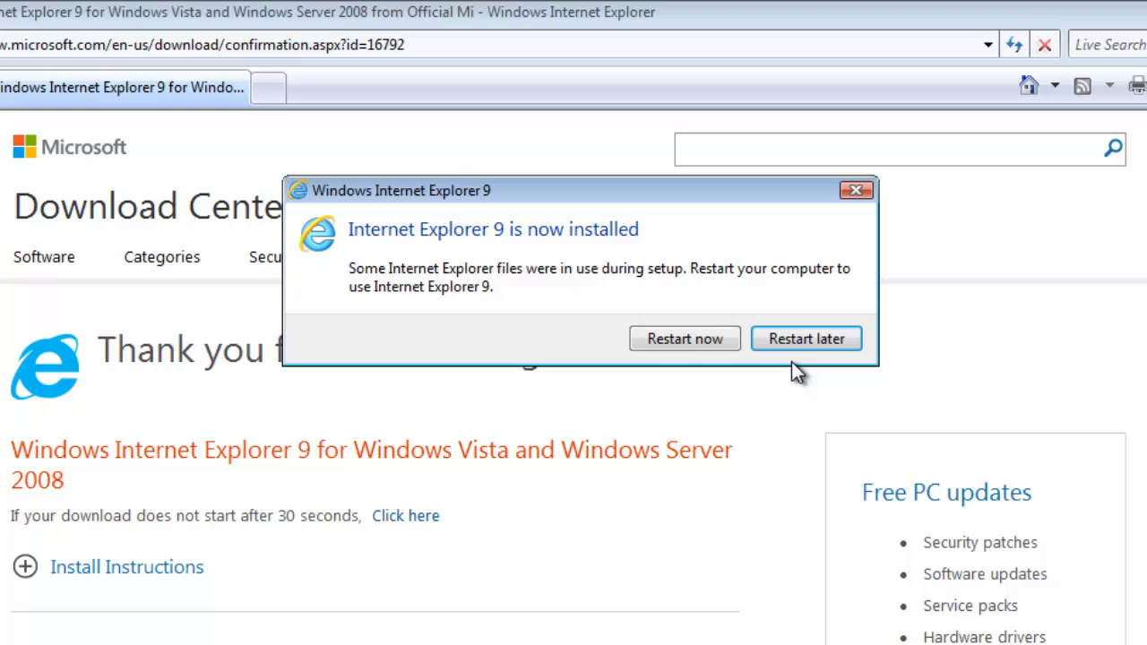
pyautogui.click(684, 337)
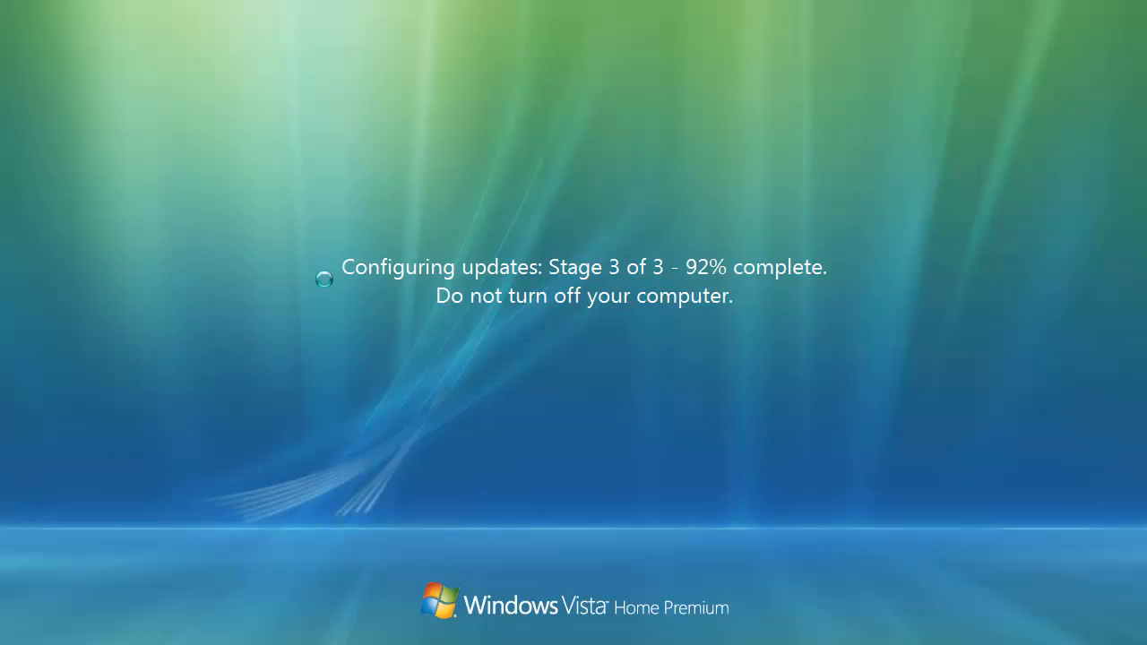